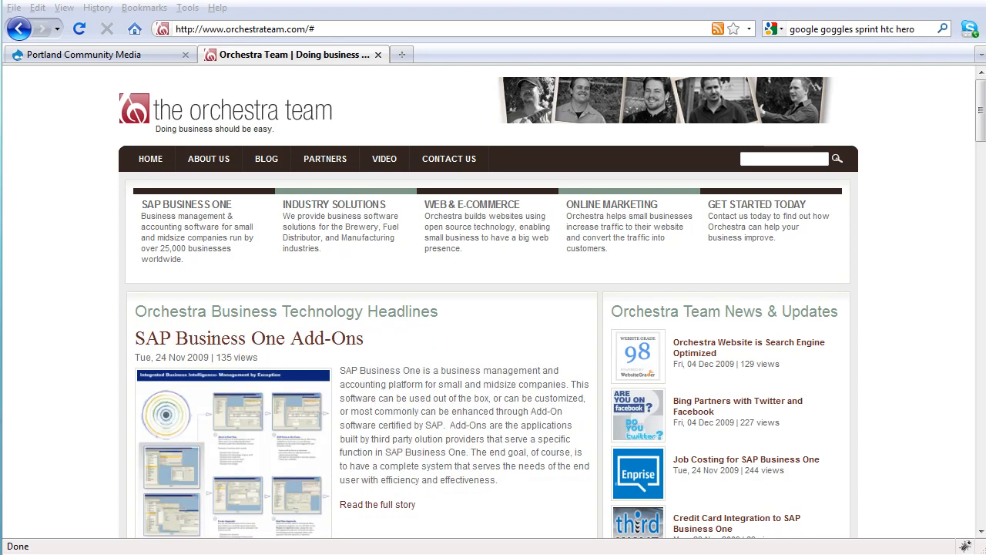
pyautogui.moveTo(934, 371)
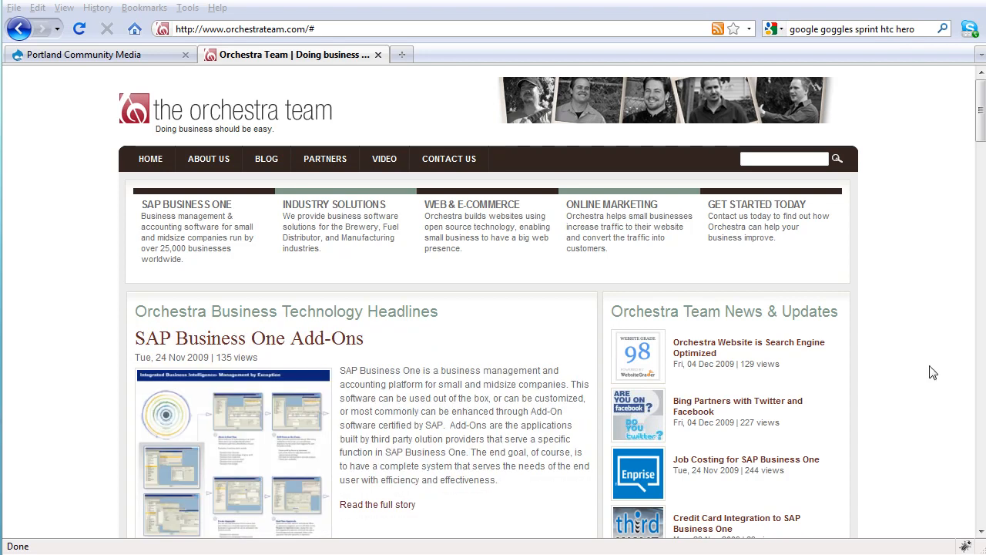
# - Switch to the Portland Community Media tab showing the Front Page Layout
pyautogui.click(100, 54)
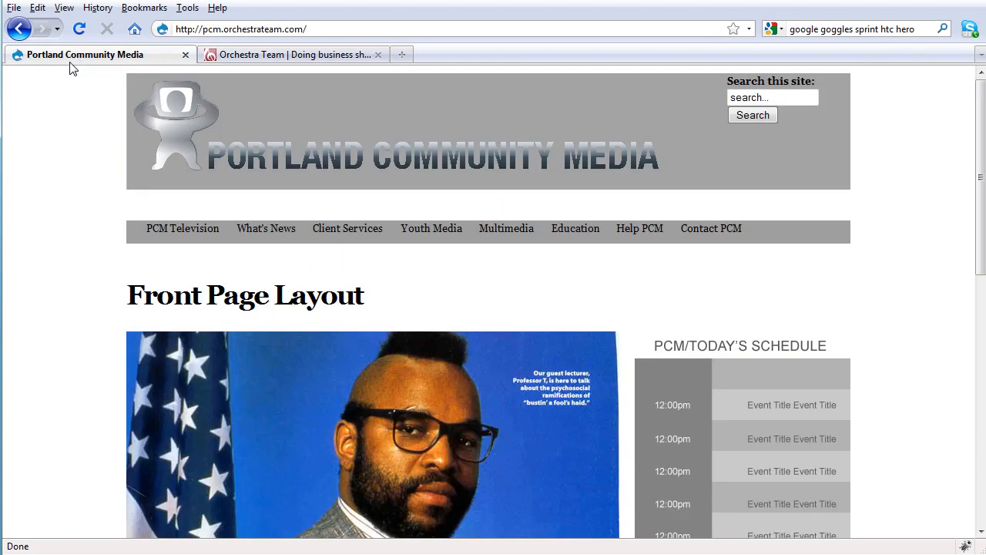
pyautogui.moveTo(61, 189)
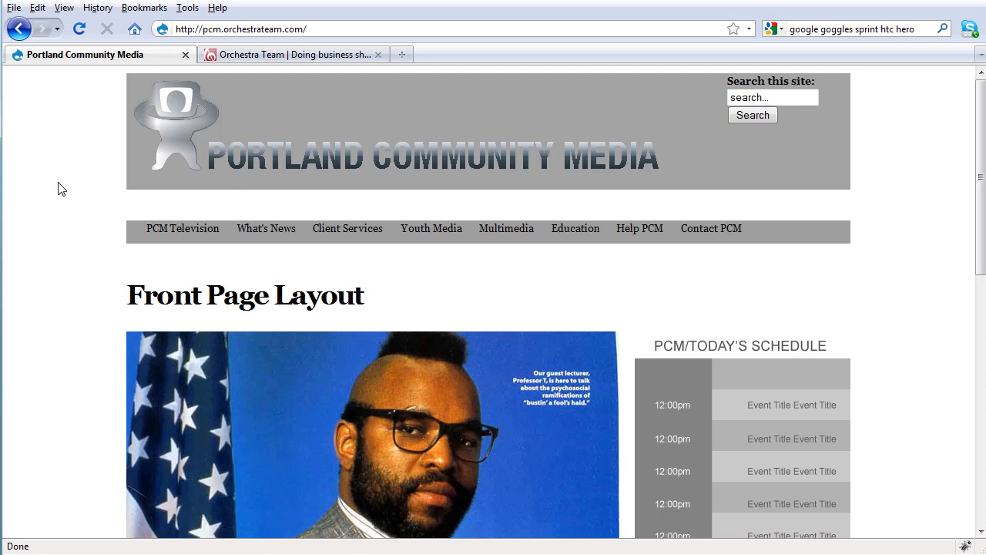
pyautogui.moveTo(95, 175)
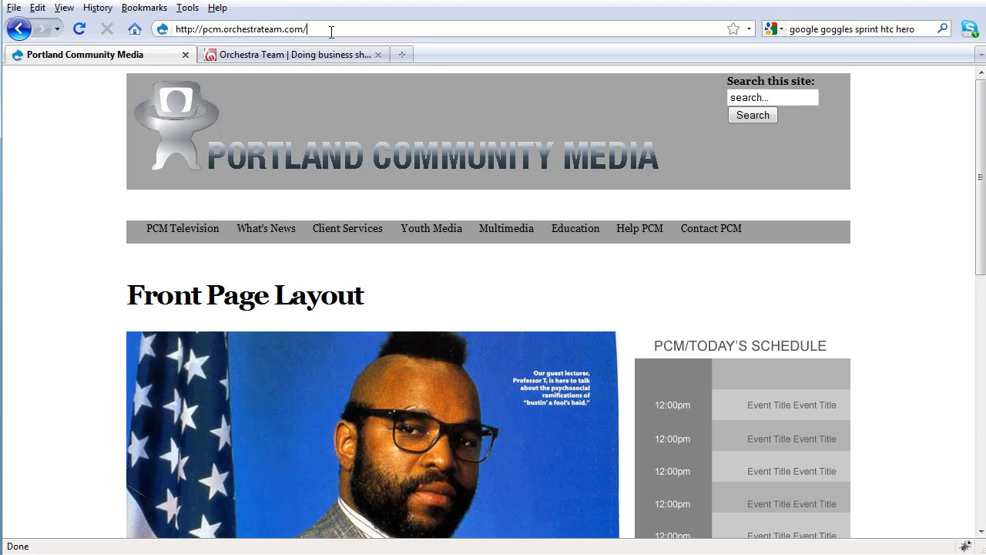
# - Go to the /user login page and sign in as pcmmanager
pyautogui.write('user')
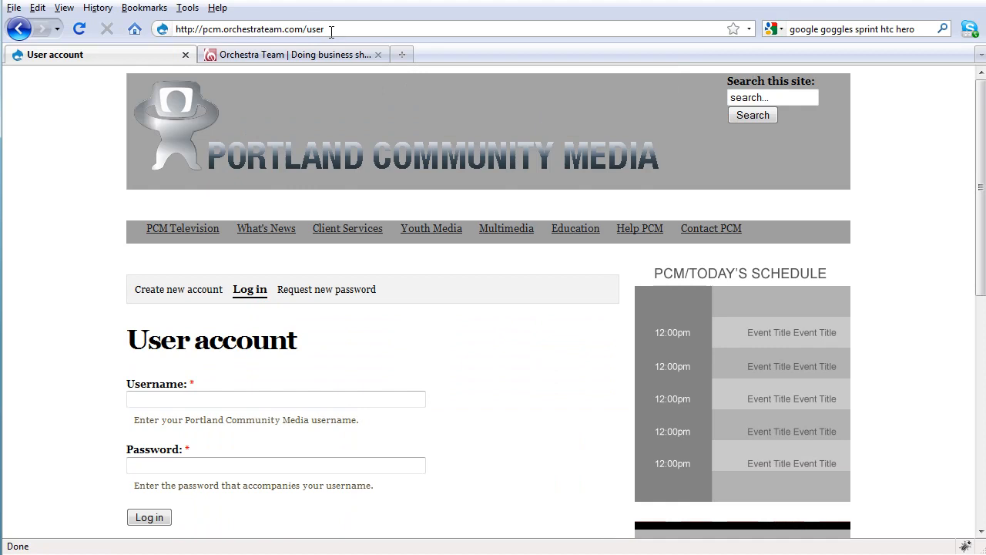
pyautogui.moveTo(218, 219)
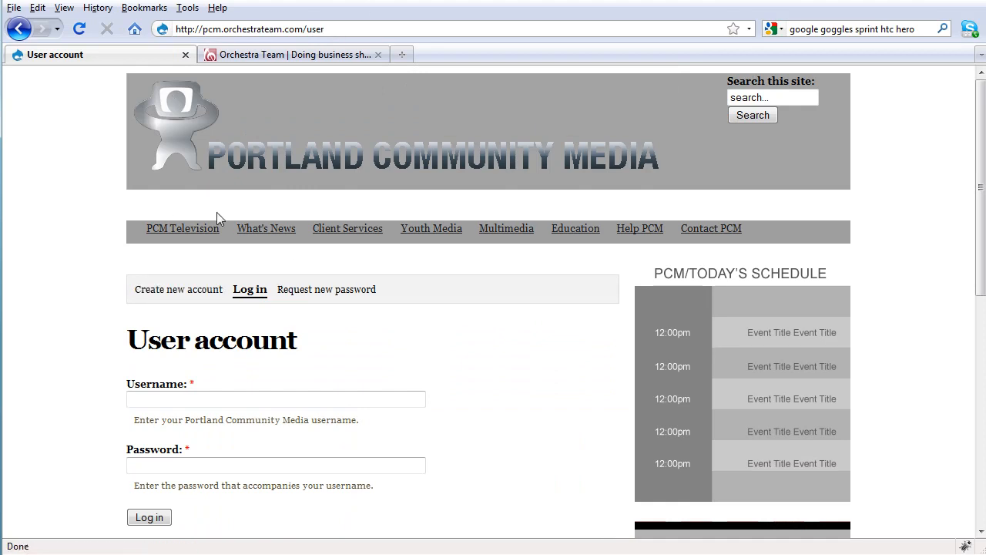
pyautogui.click(276, 398)
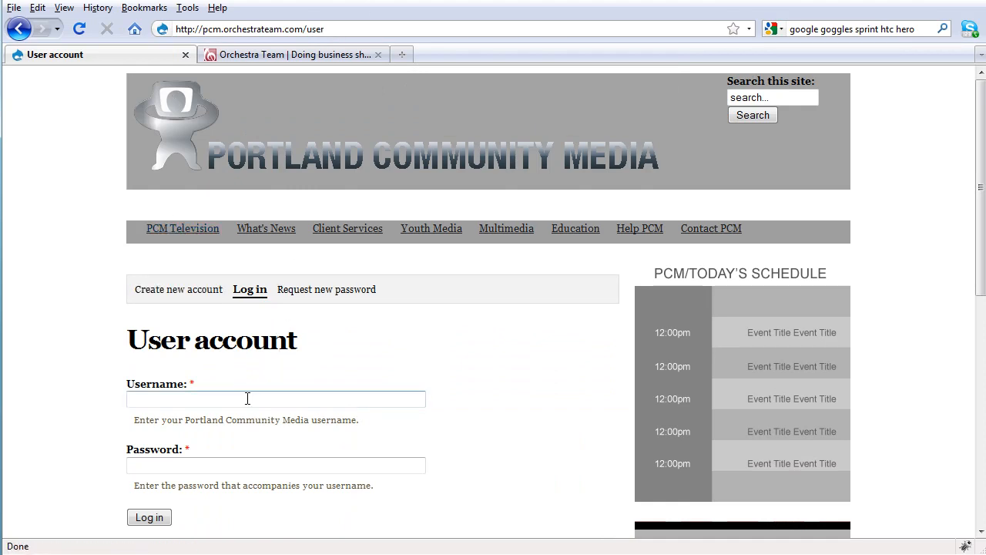
pyautogui.click(275, 398)
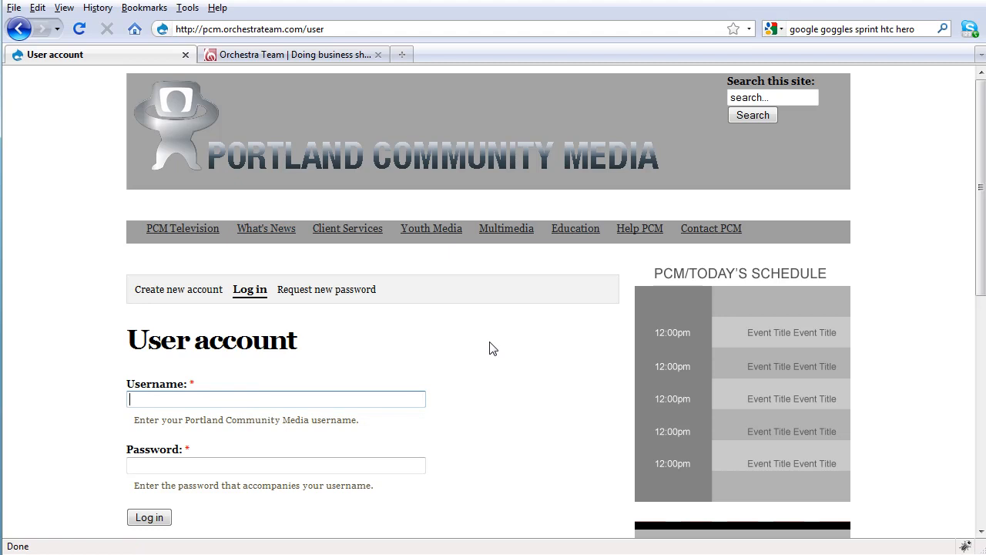
pyautogui.write('pcmmanager')
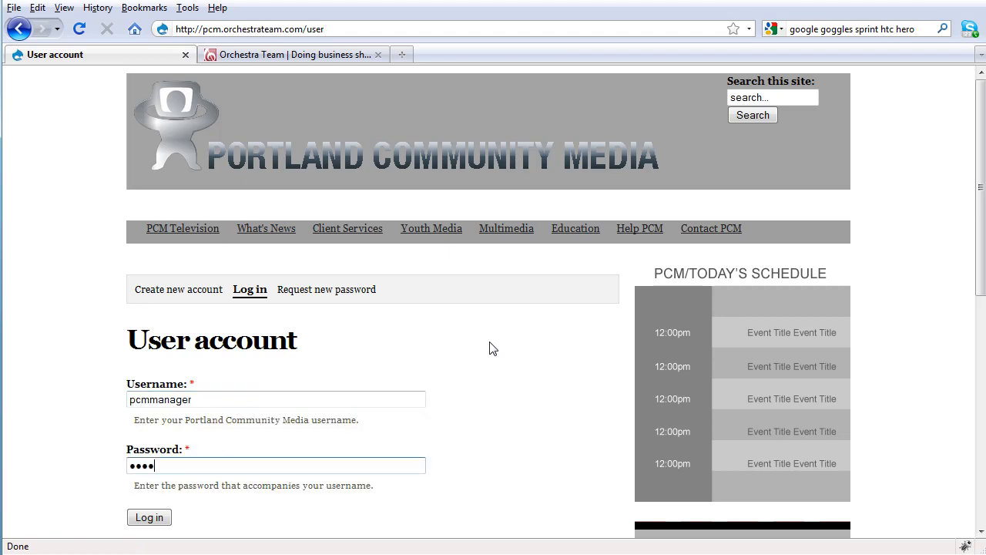
pyautogui.click(148, 516)
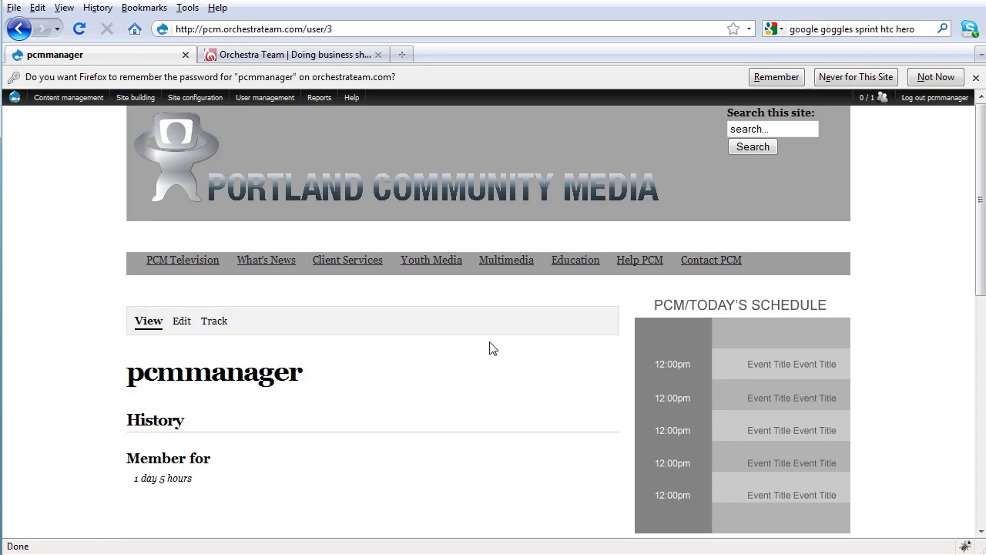
pyautogui.moveTo(410, 393)
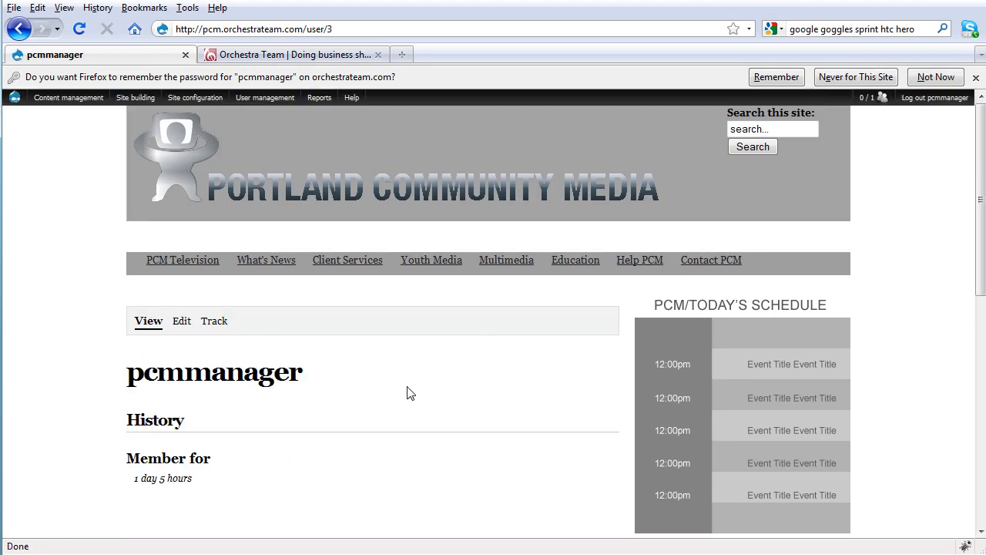
pyautogui.moveTo(530, 388)
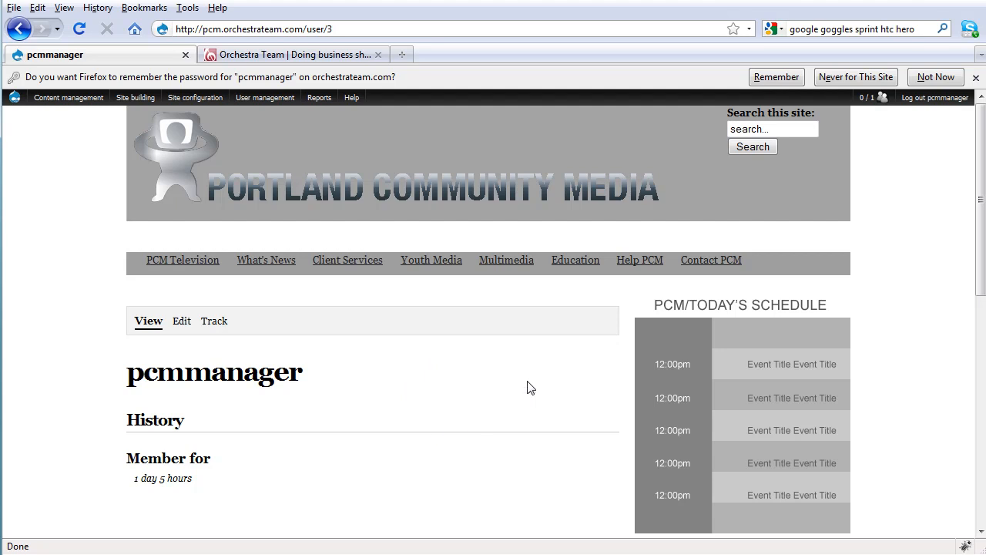
pyautogui.moveTo(361, 475)
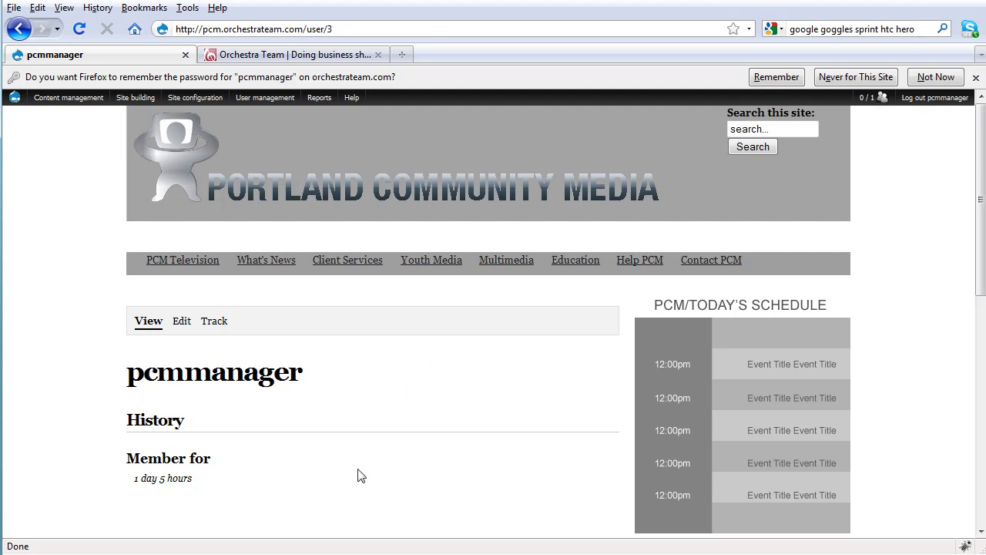
pyautogui.moveTo(430, 416)
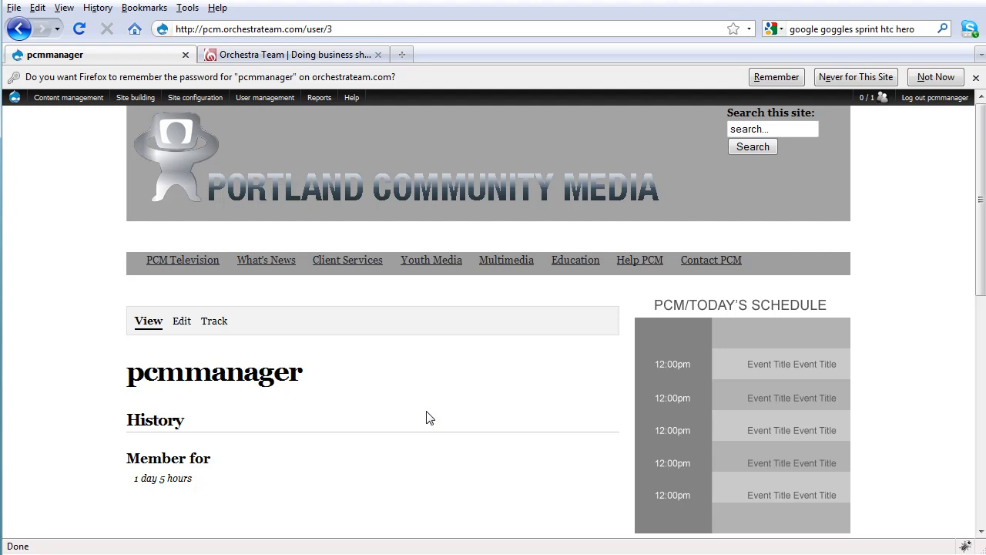
pyautogui.moveTo(521, 419)
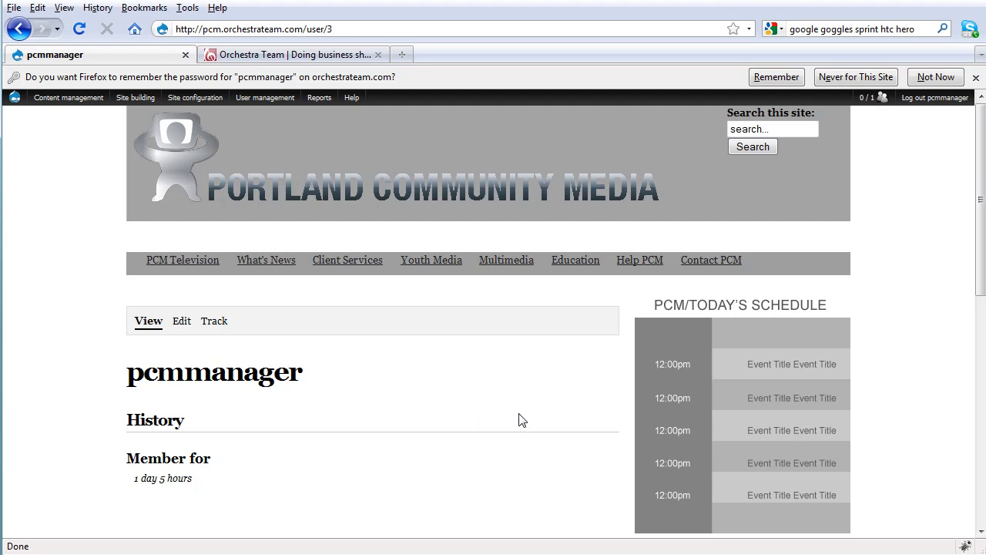
pyautogui.moveTo(478, 377)
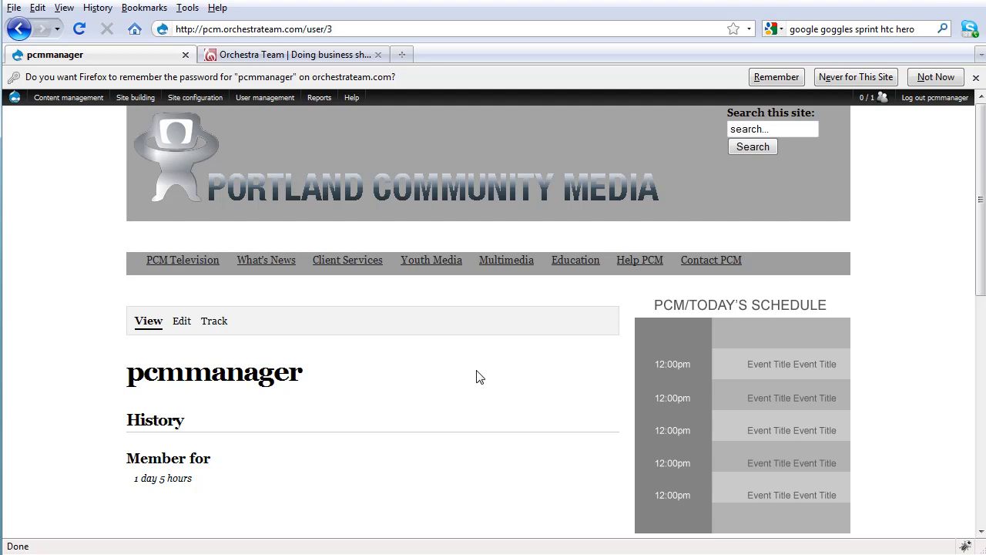
pyautogui.moveTo(932, 99)
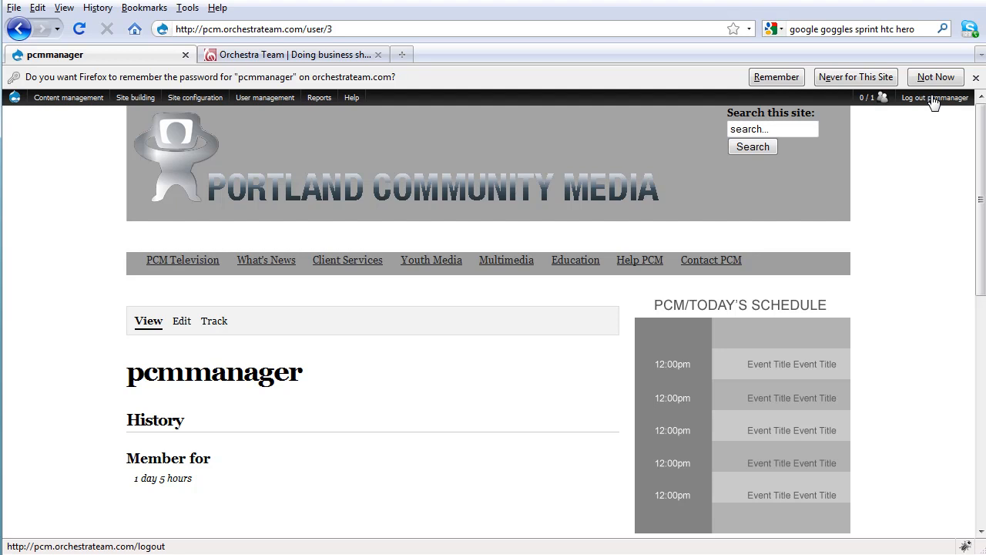
pyautogui.moveTo(604, 248)
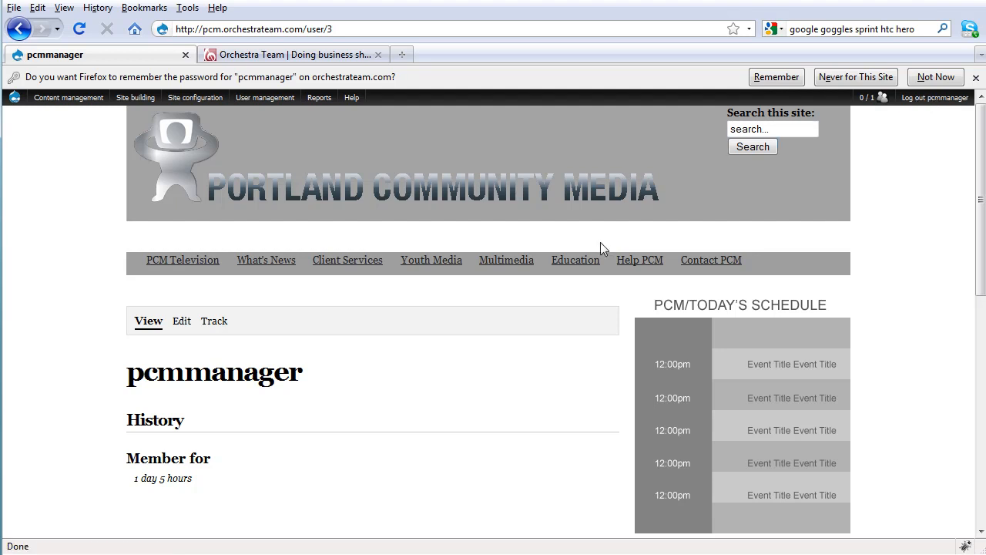
pyautogui.moveTo(299, 382)
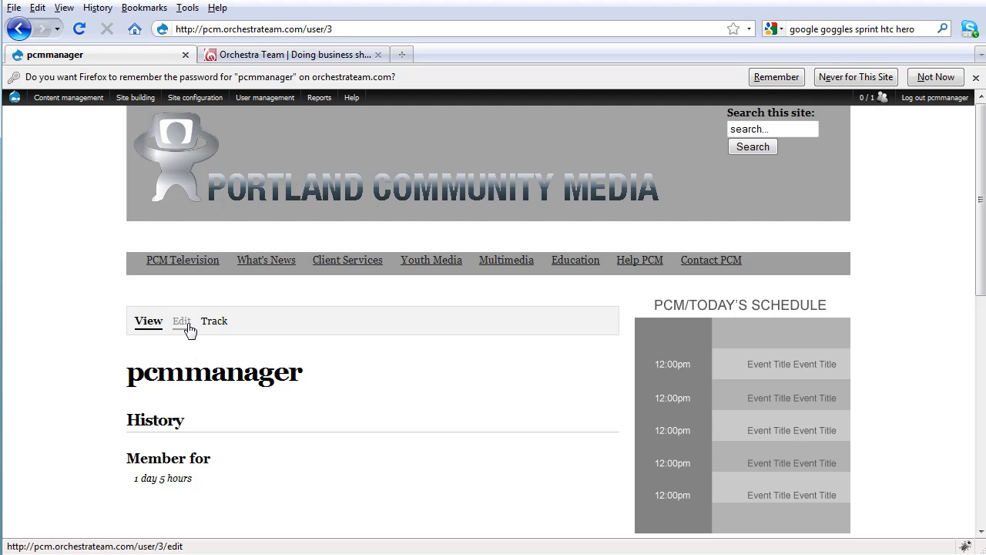
# - Open the pcmmanager Edit form and scroll past Roles to Theme configuration
pyautogui.click(182, 322)
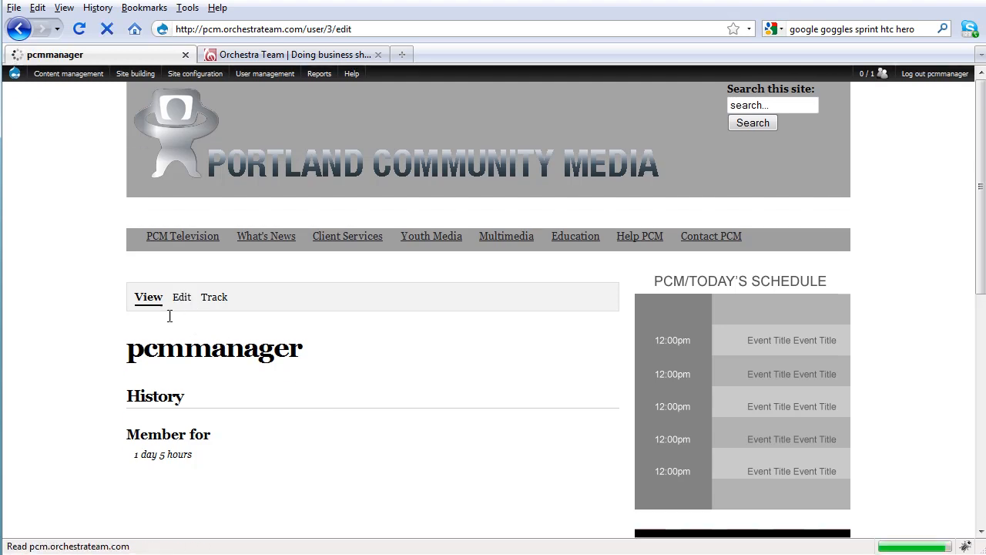
pyautogui.click(182, 296)
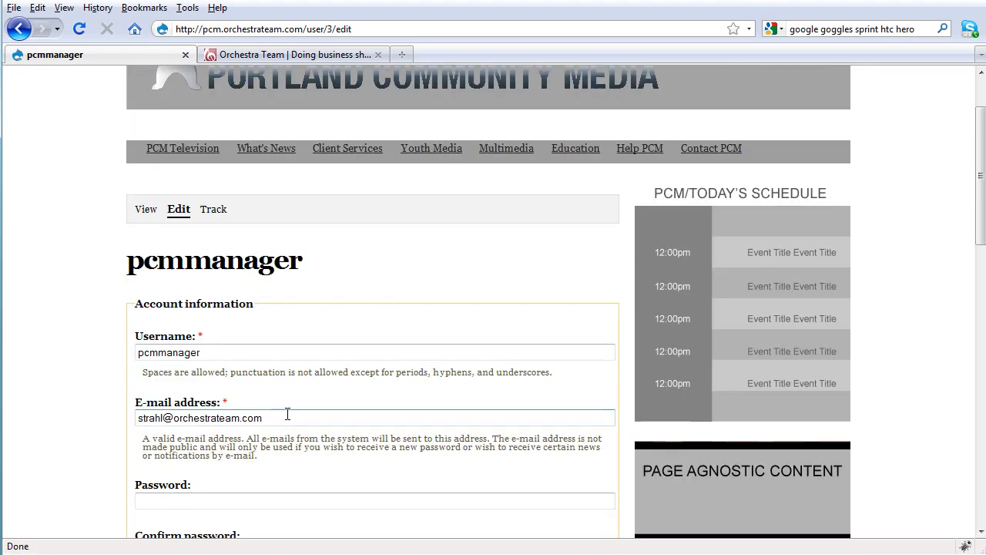
pyautogui.scroll(-3)
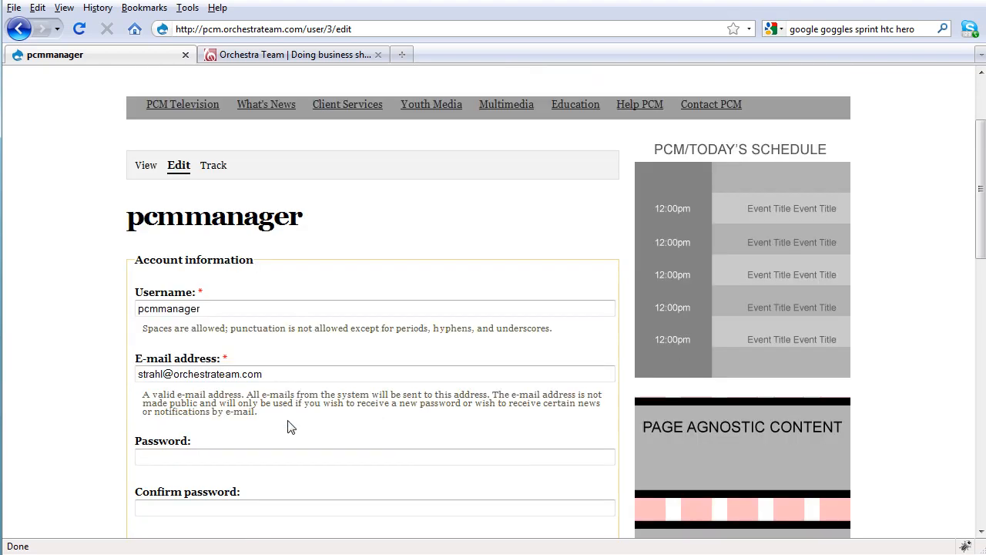
pyautogui.scroll(-3)
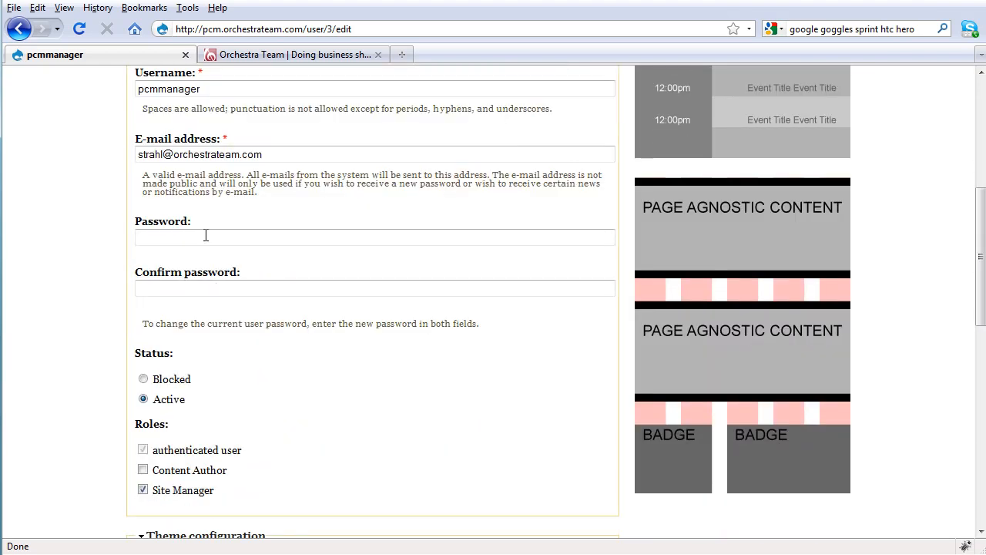
pyautogui.moveTo(280, 426)
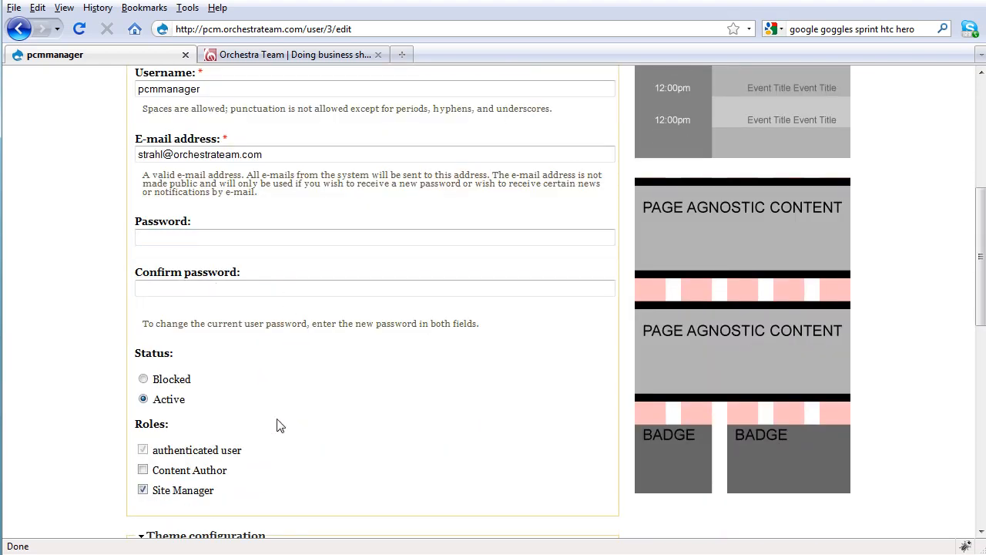
pyautogui.scroll(-3)
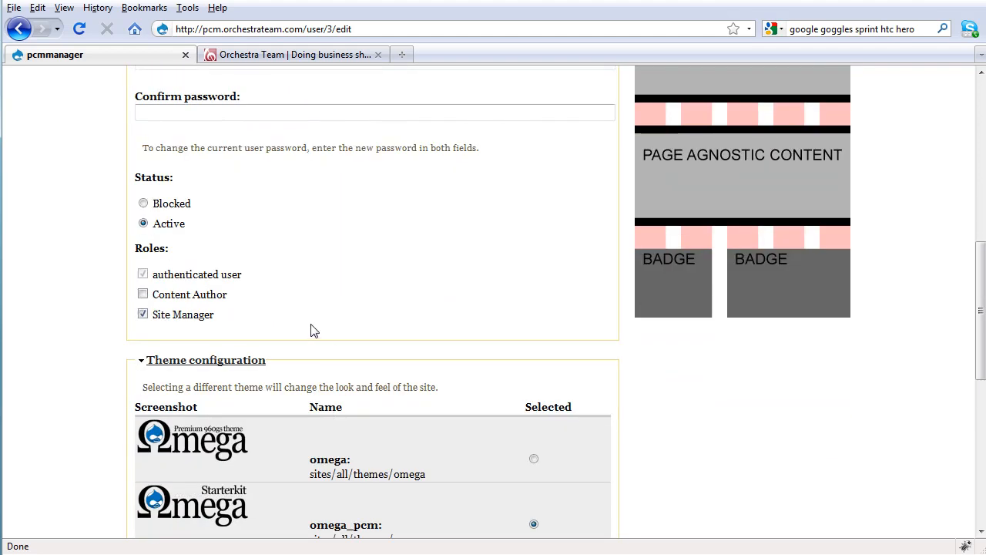
pyautogui.moveTo(427, 370)
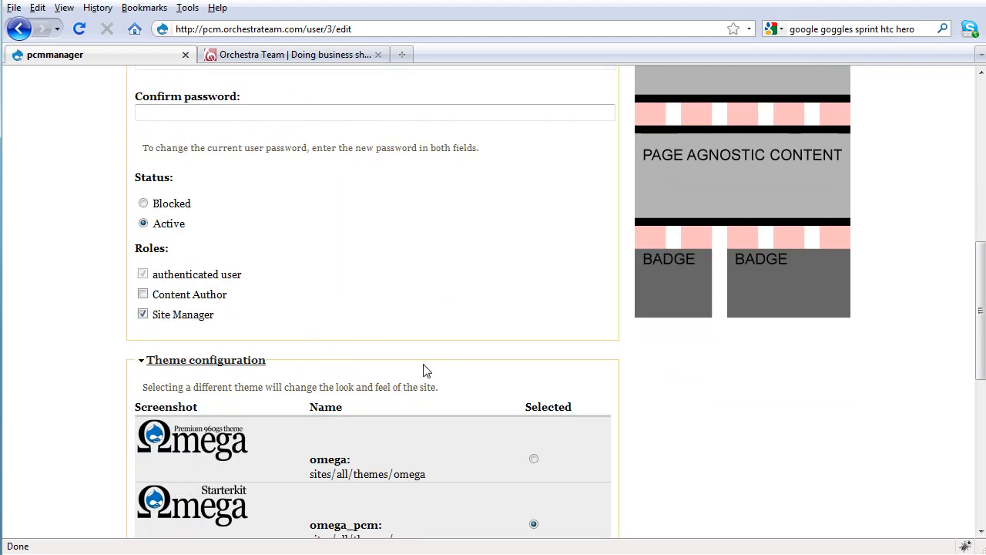
pyautogui.moveTo(302, 486)
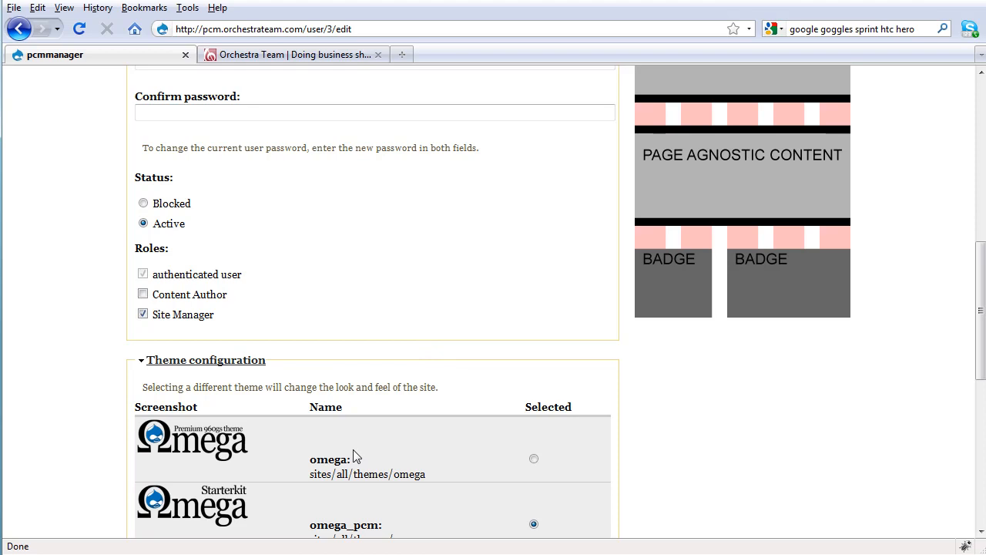
pyautogui.moveTo(359, 438)
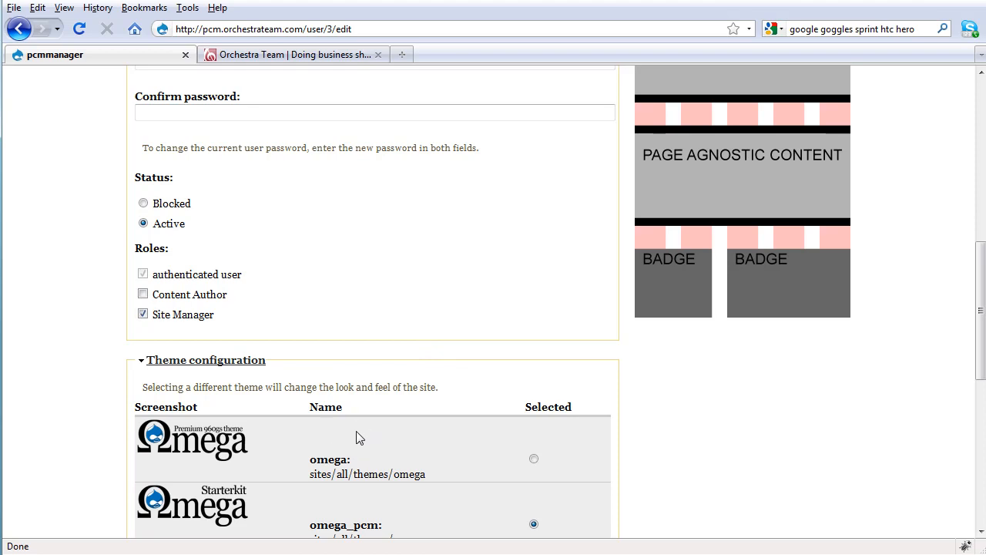